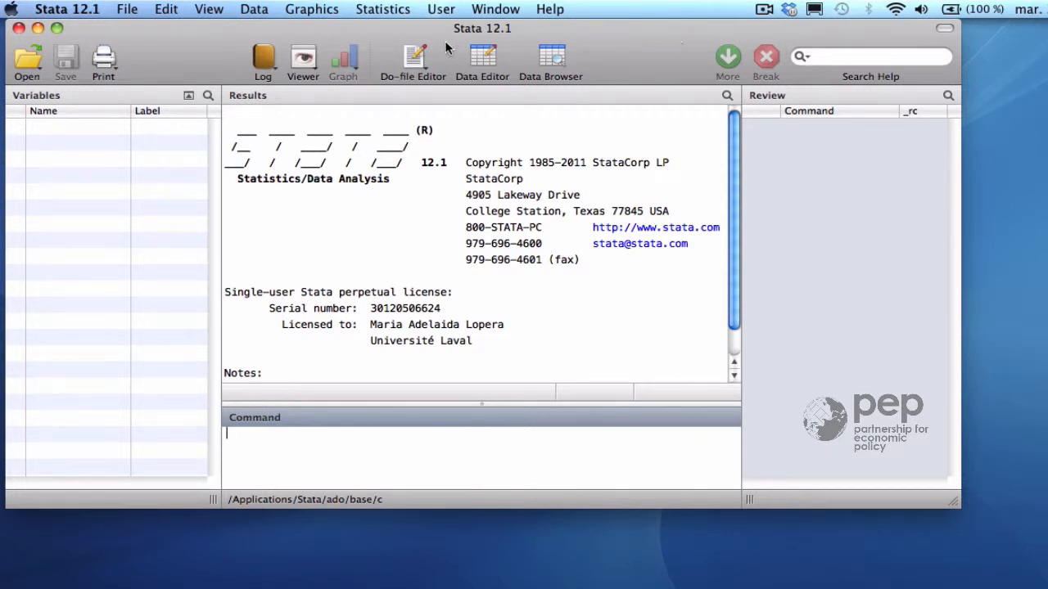
- Load the hh_91_practice.dta dataset from the data folder via File > Open
{"action": "left_click", "coordinate": [126, 9]}
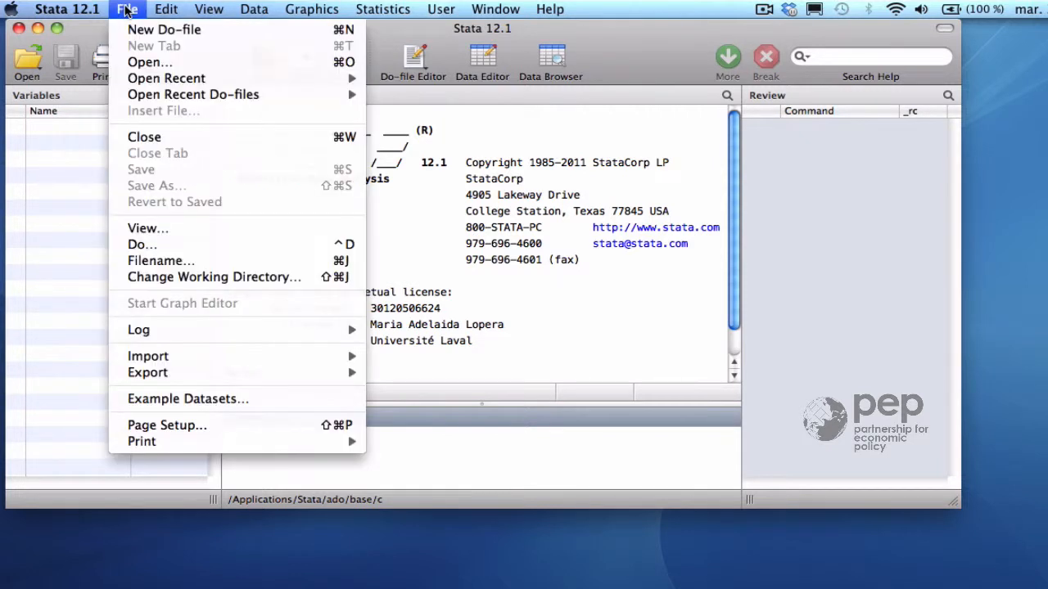
{"action": "left_click", "coordinate": [149, 62]}
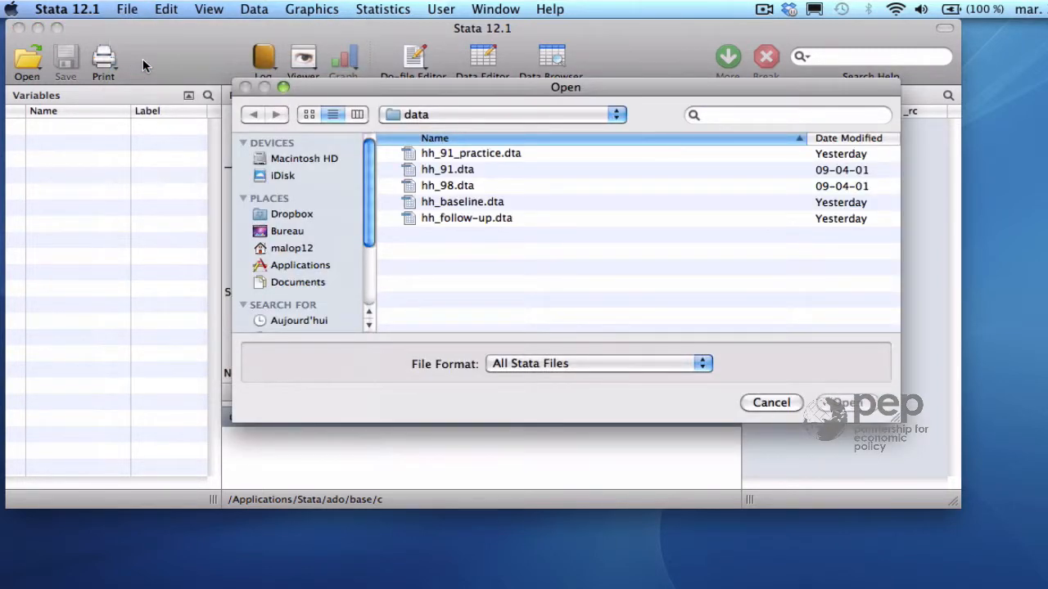
{"action": "mouse_move", "coordinate": [320, 146]}
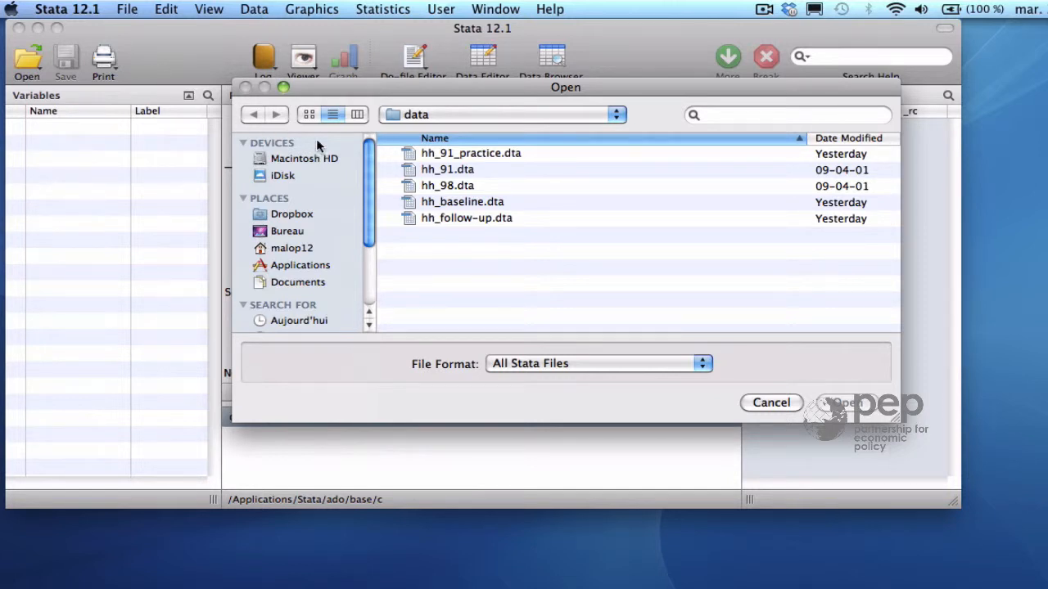
{"action": "left_click", "coordinate": [471, 153]}
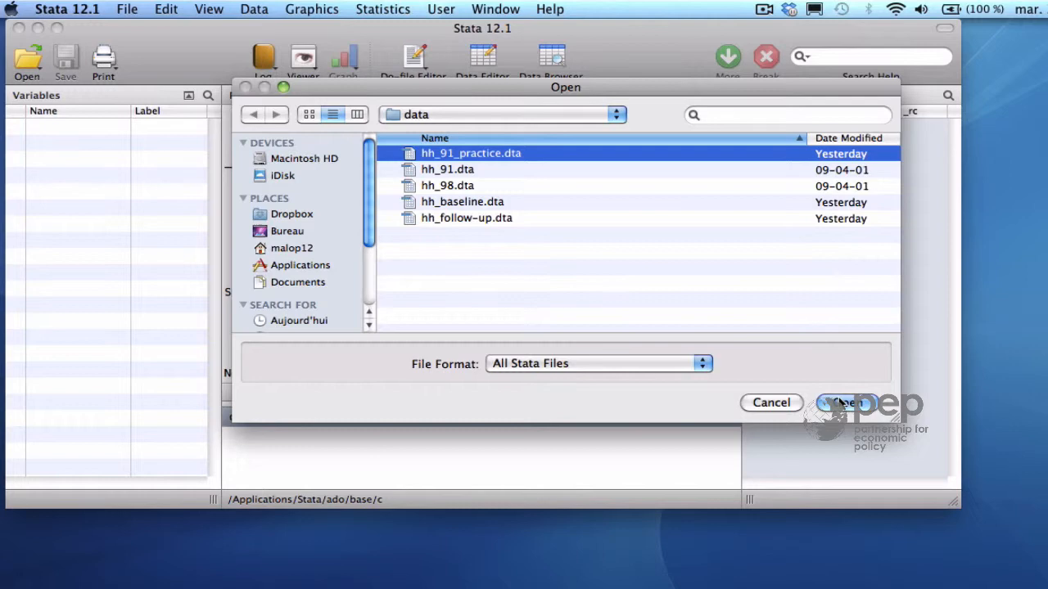
{"action": "left_click", "coordinate": [843, 402]}
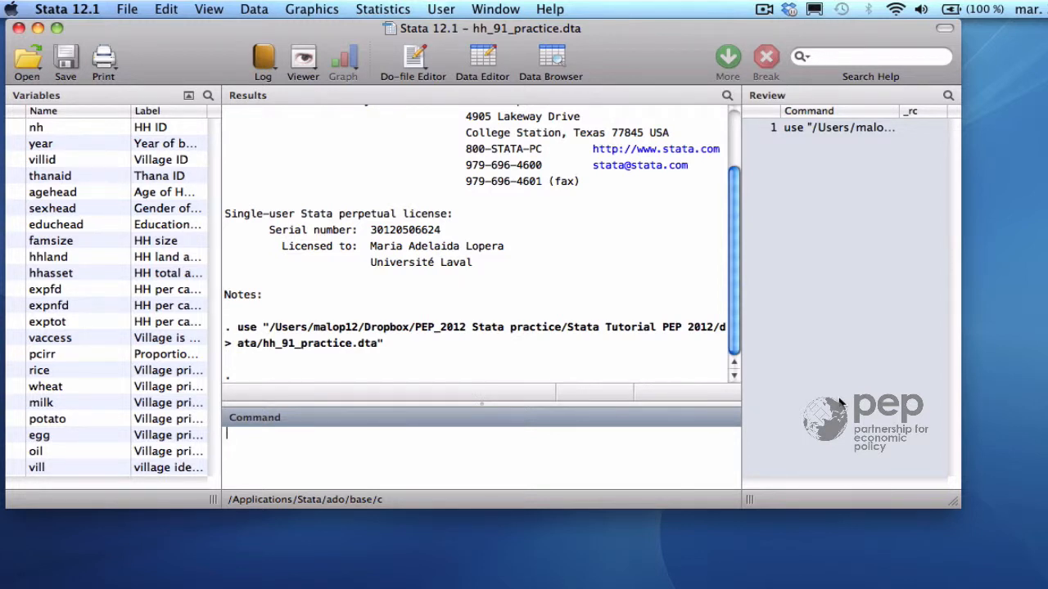
{"action": "mouse_move", "coordinate": [440, 226]}
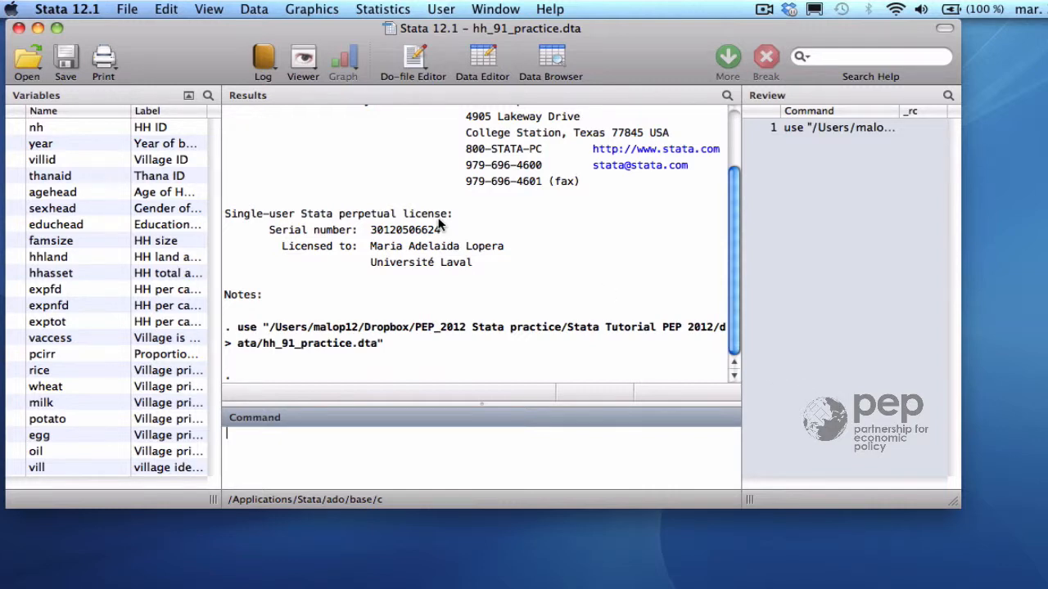
- Create a new empty do-file
{"action": "left_click", "coordinate": [127, 9]}
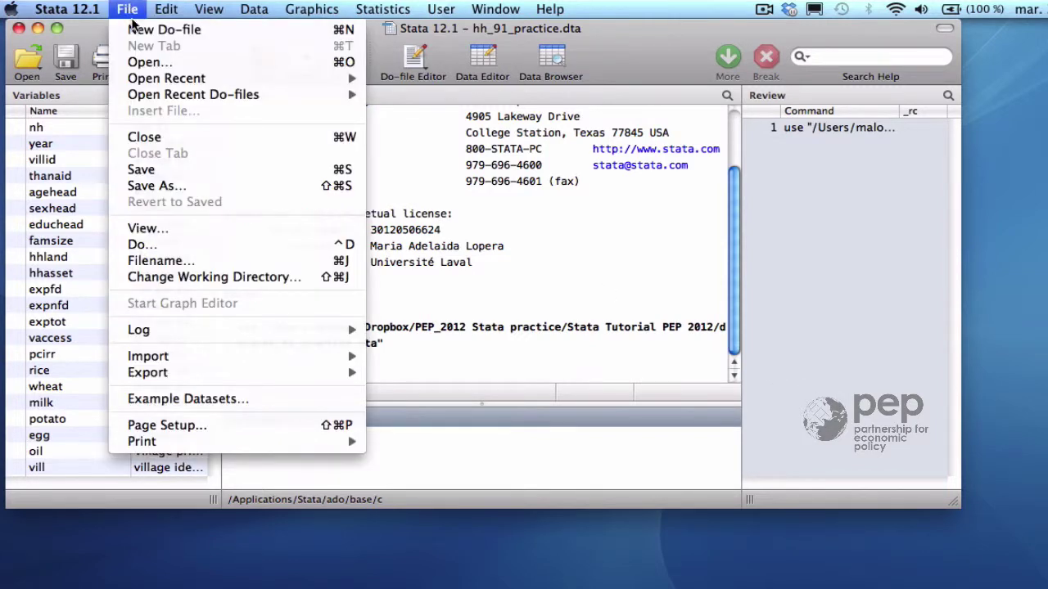
{"action": "left_click", "coordinate": [164, 29]}
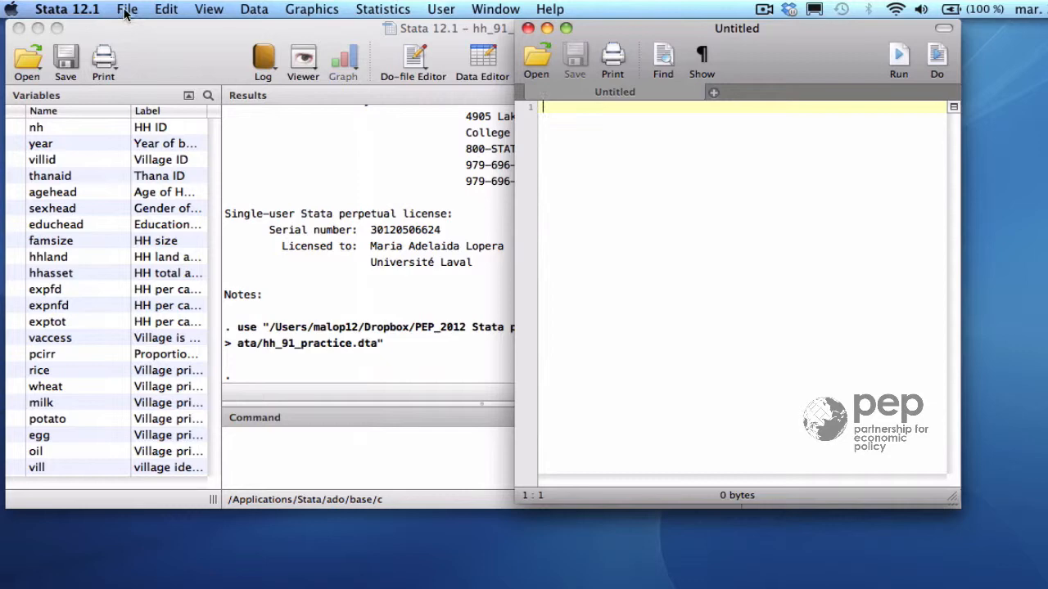
- Save the do-file as introduction.do in the Bureau folder
{"action": "left_click", "coordinate": [127, 9]}
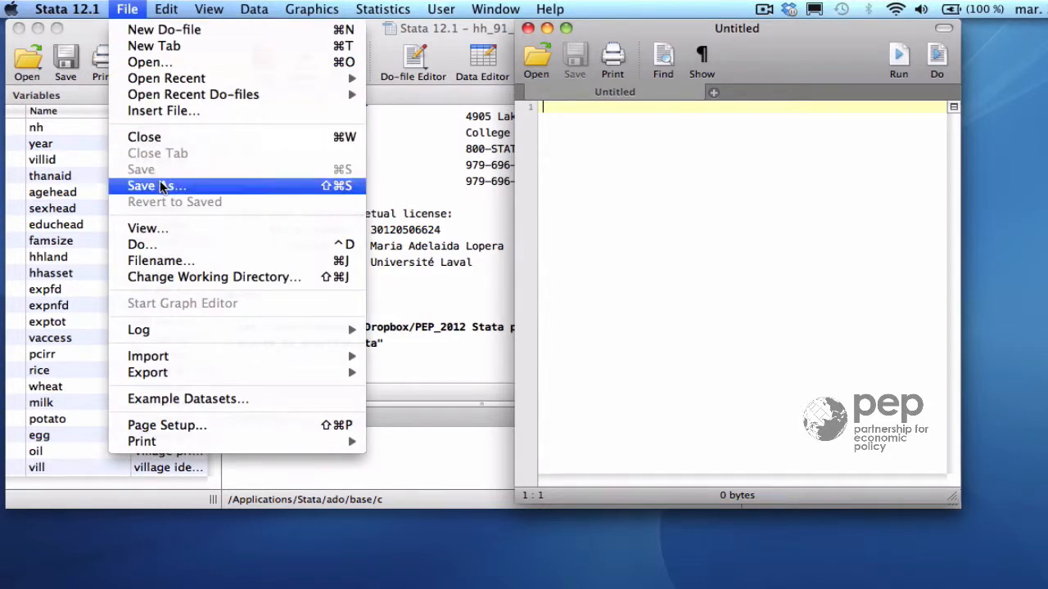
{"action": "left_click", "coordinate": [156, 186]}
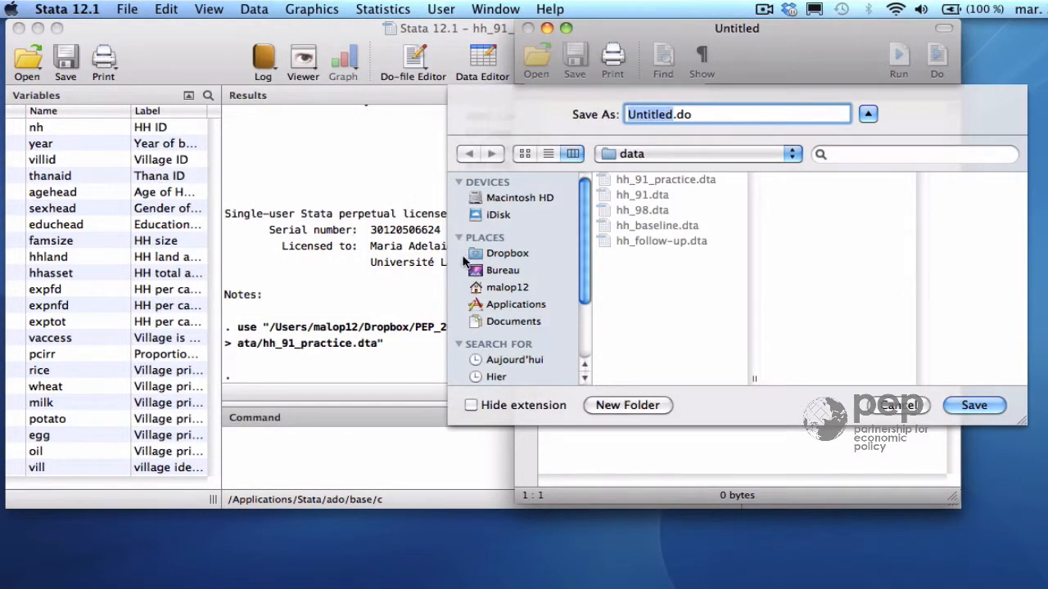
{"action": "left_click", "coordinate": [504, 270]}
{"action": "type", "text": "introduc"}
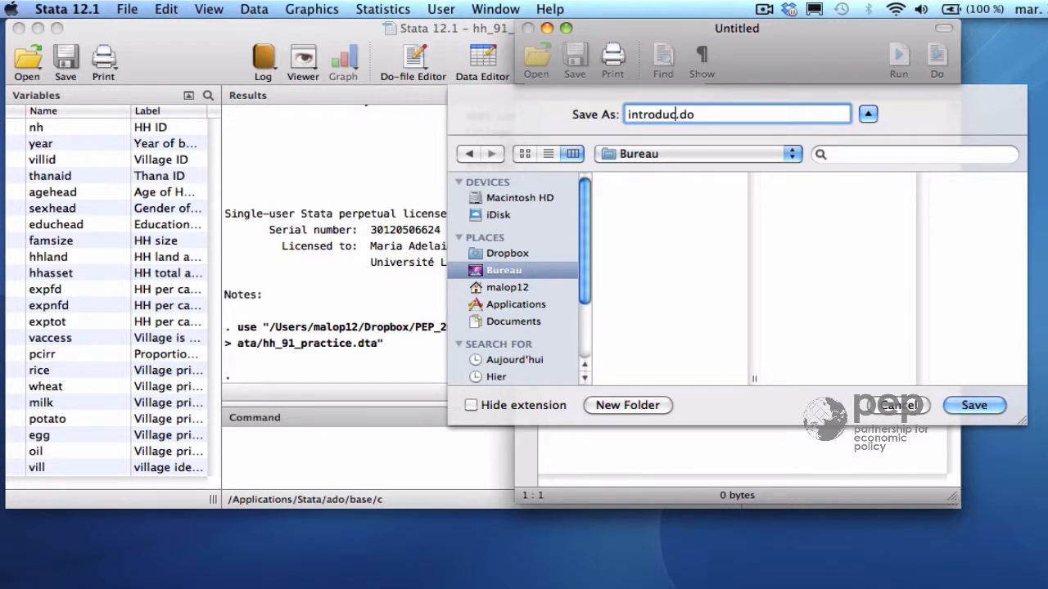
{"action": "type", "text": "tion"}
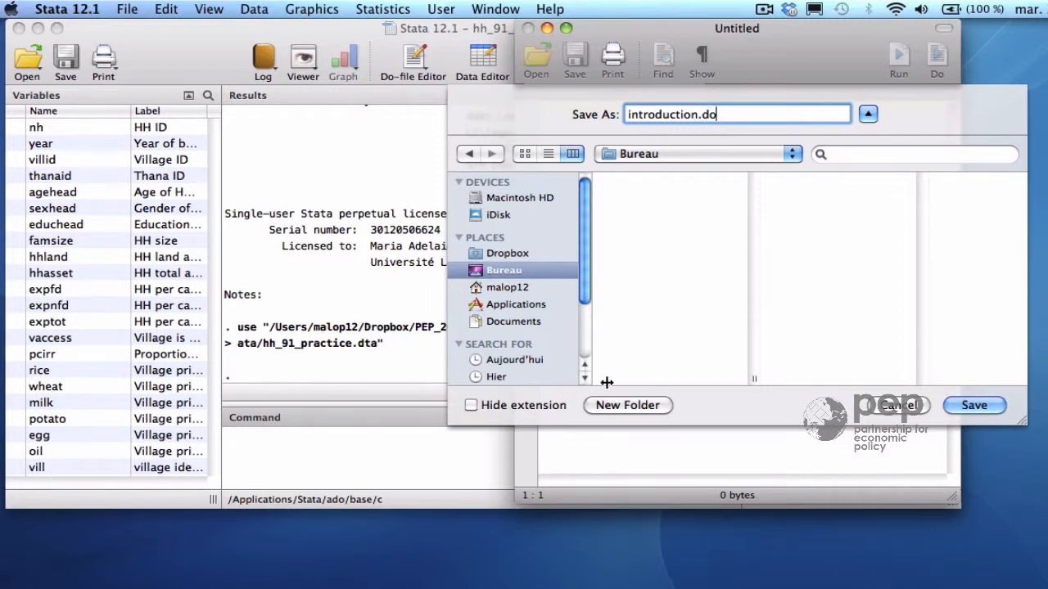
{"action": "left_click", "coordinate": [867, 114]}
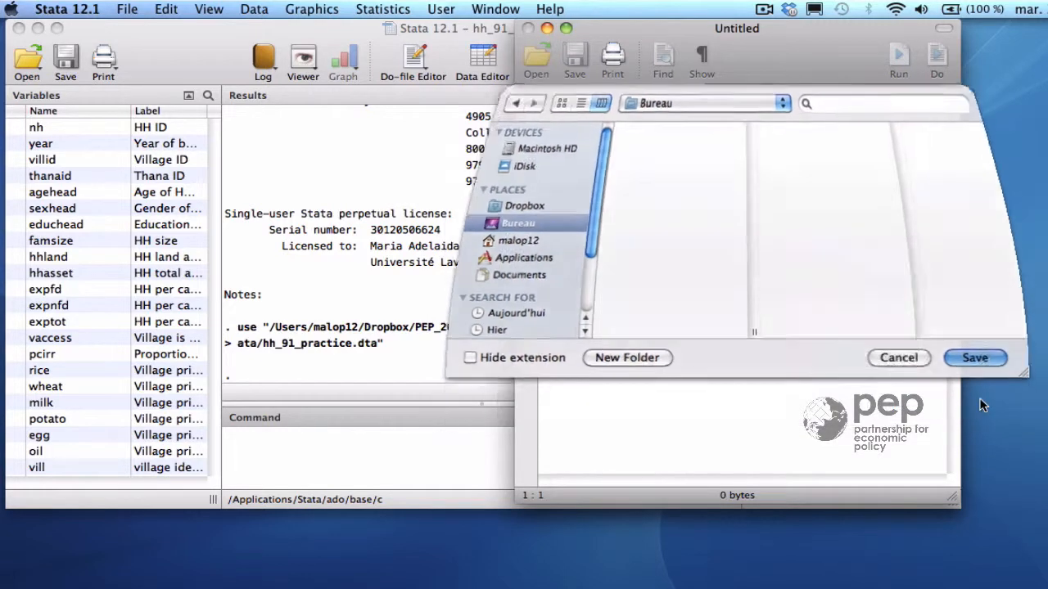
{"action": "left_click", "coordinate": [975, 358]}
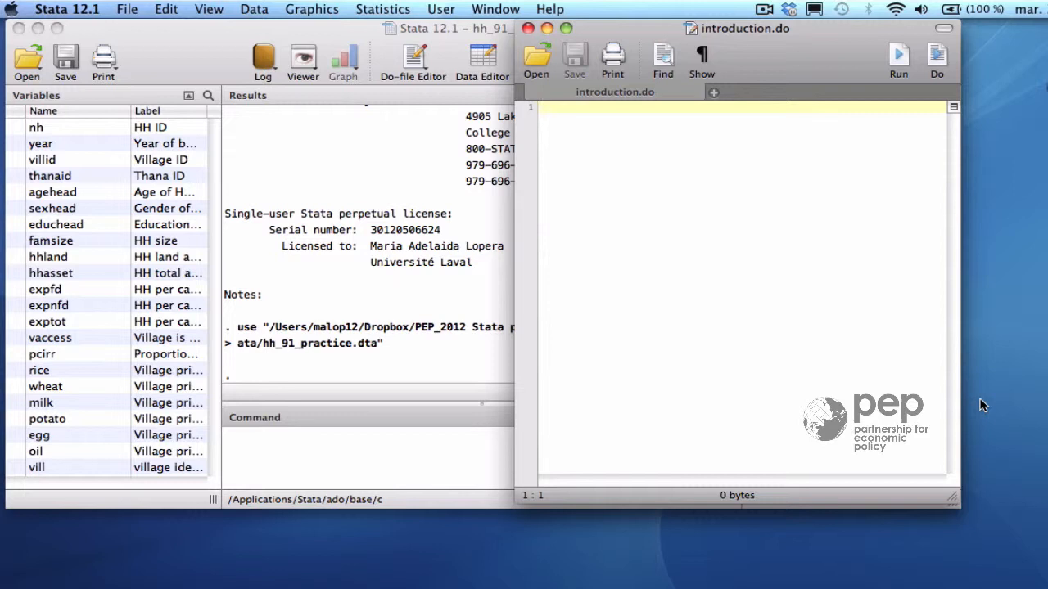
- Write and run clear all as the do-file's first line, then start a new line
{"action": "type", "text": "clear all"}
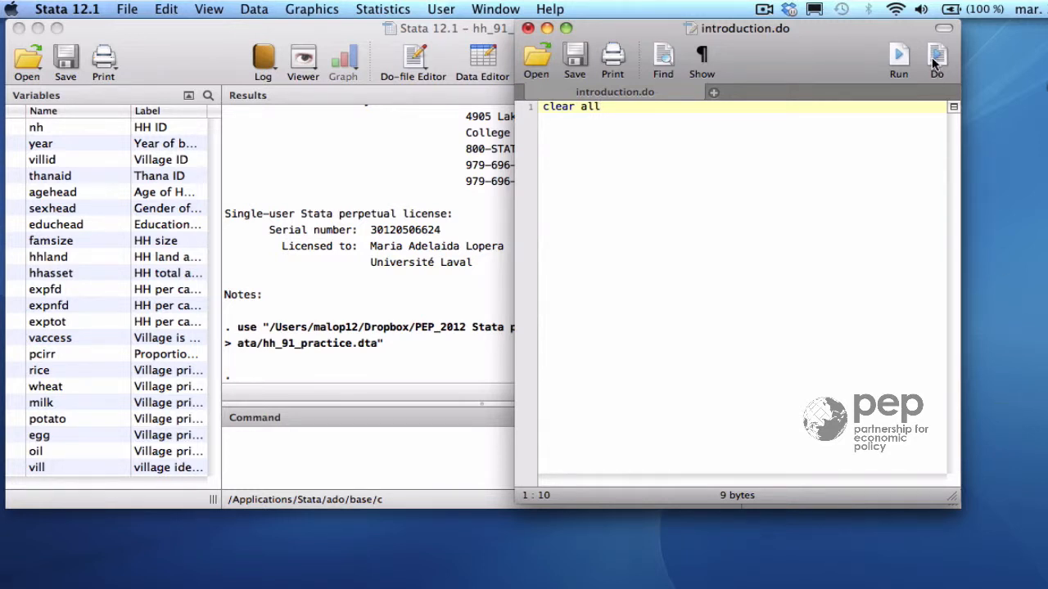
{"action": "left_click", "coordinate": [936, 59]}
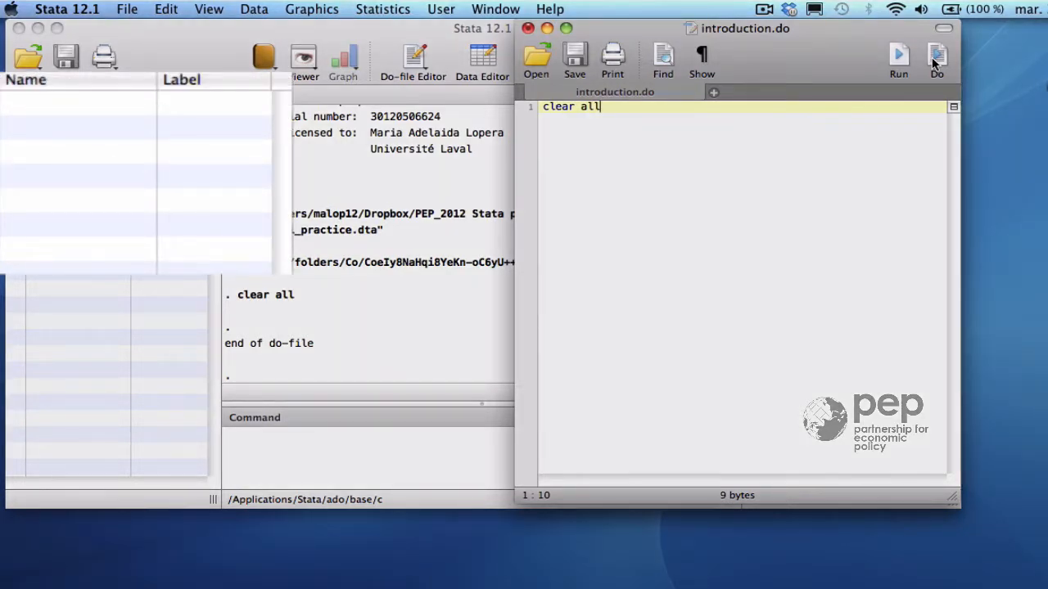
{"action": "key", "text": "return"}
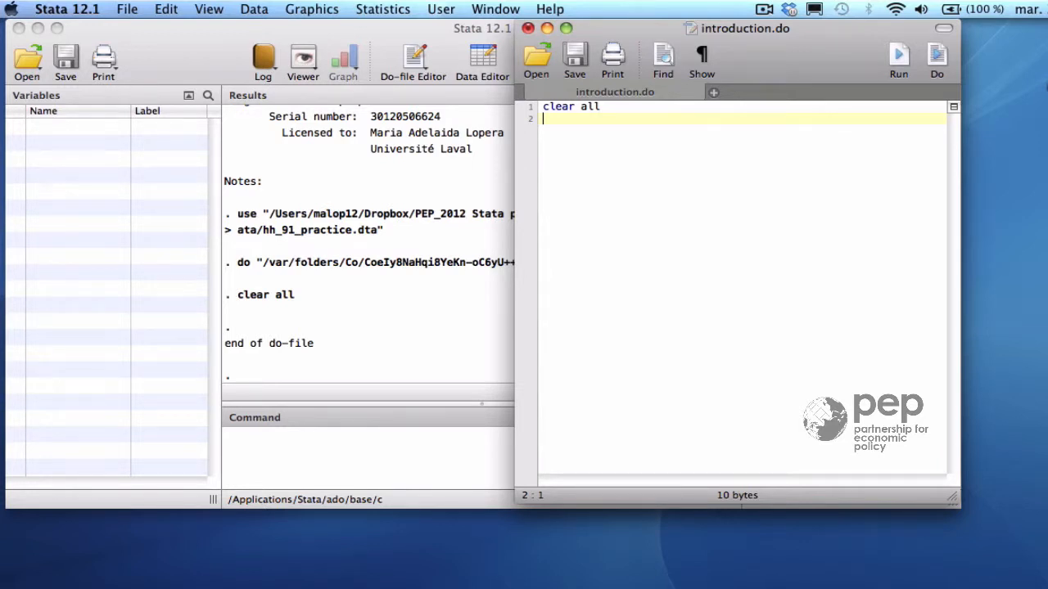
- Add and run a cd command pointing to the Stata Tutorial PEP 2012 data folder
{"action": "type", "text": "cd"}
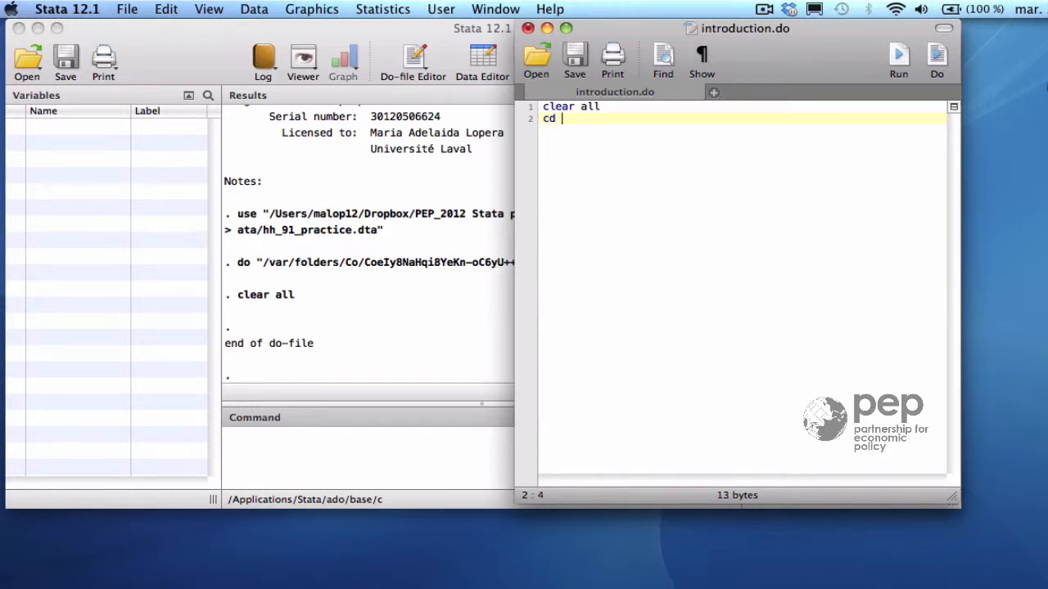
{"action": "type", "text": "\"\""}
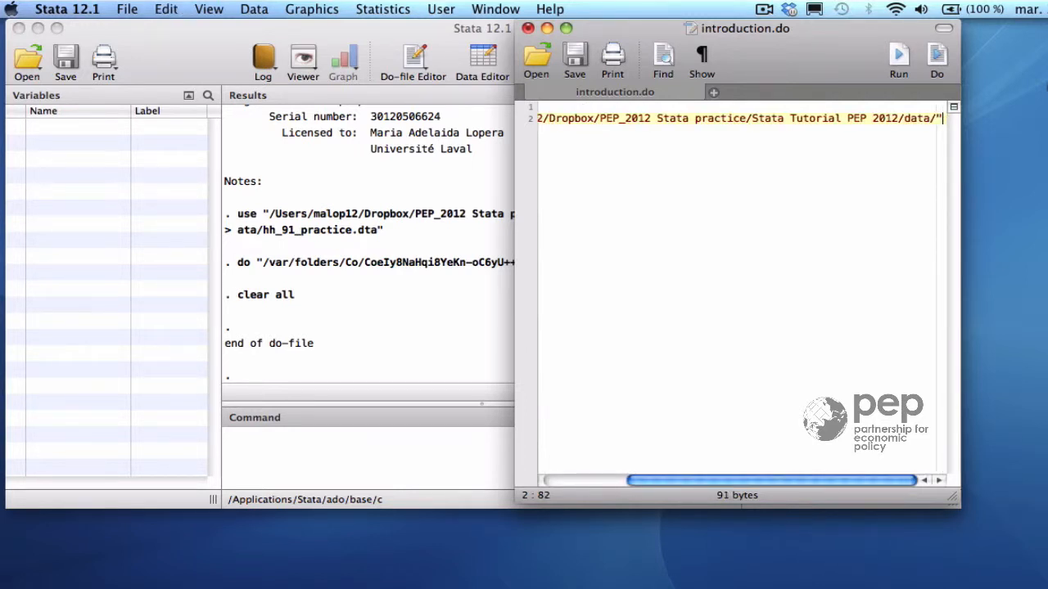
{"action": "key", "text": "return"}
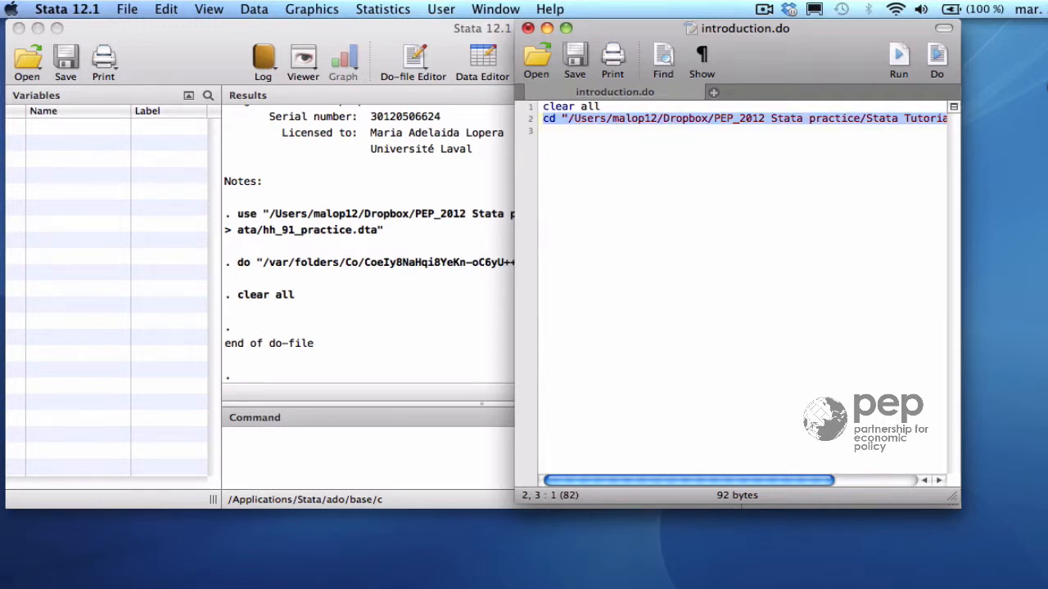
{"action": "left_click", "coordinate": [937, 59]}
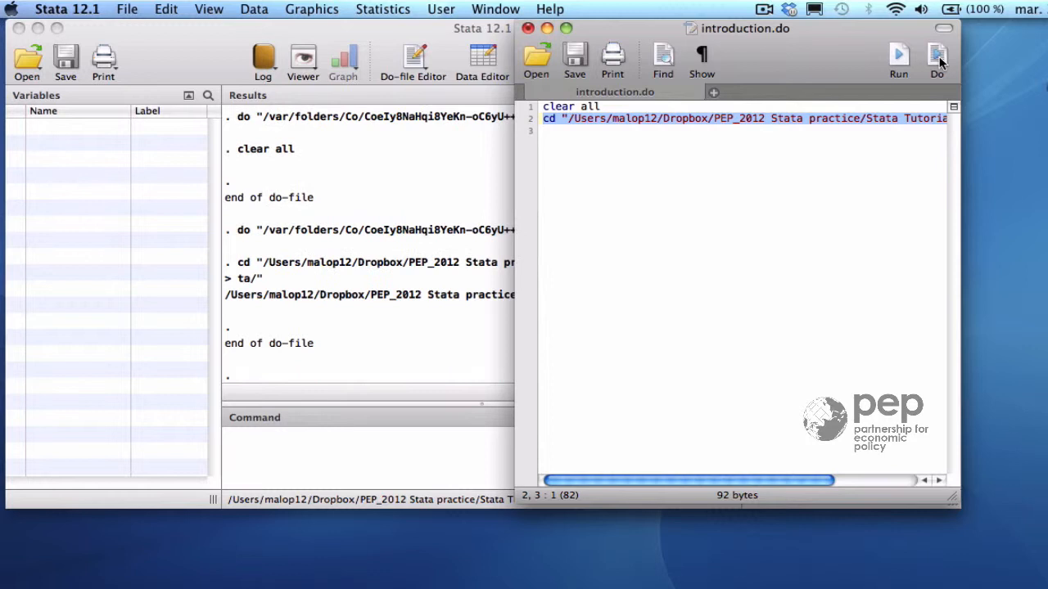
- Add use "hh_91_practice" as line 3 and run the do-file
{"action": "type", "text": "use"}
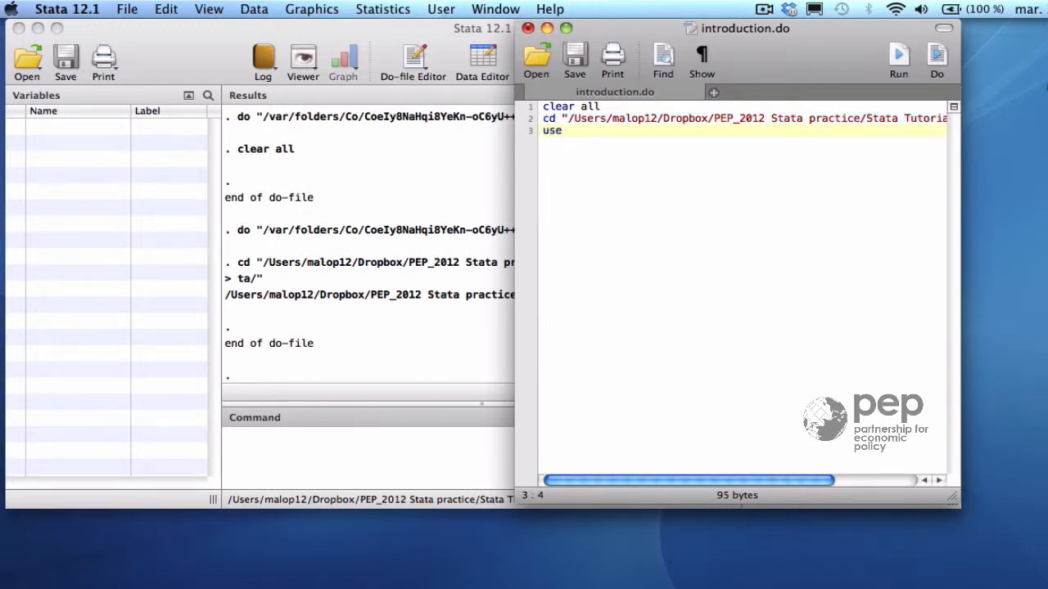
{"action": "type", "text": "\"\""}
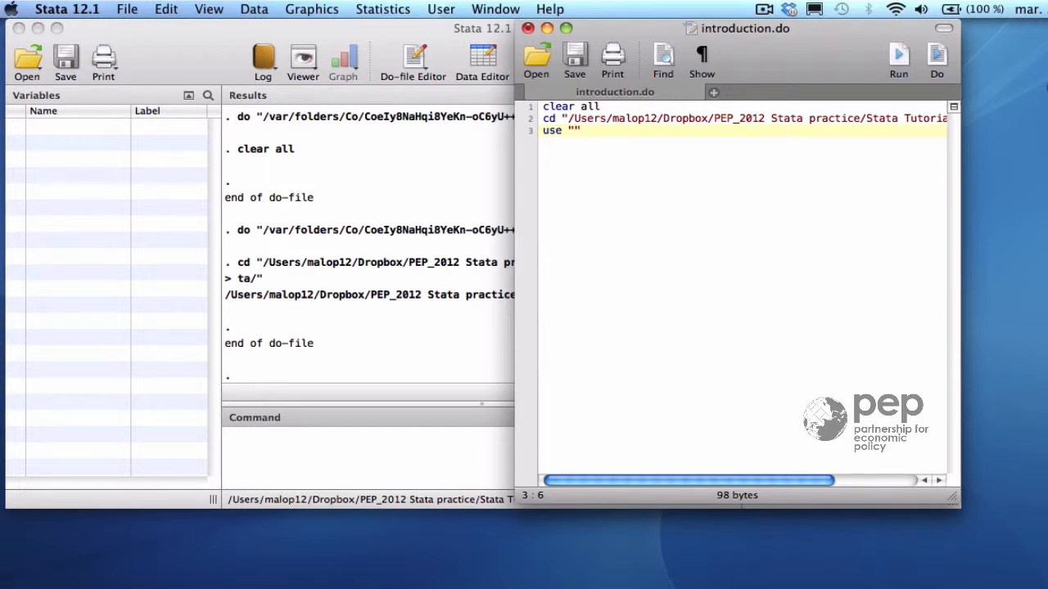
{"action": "type", "text": "hh"}
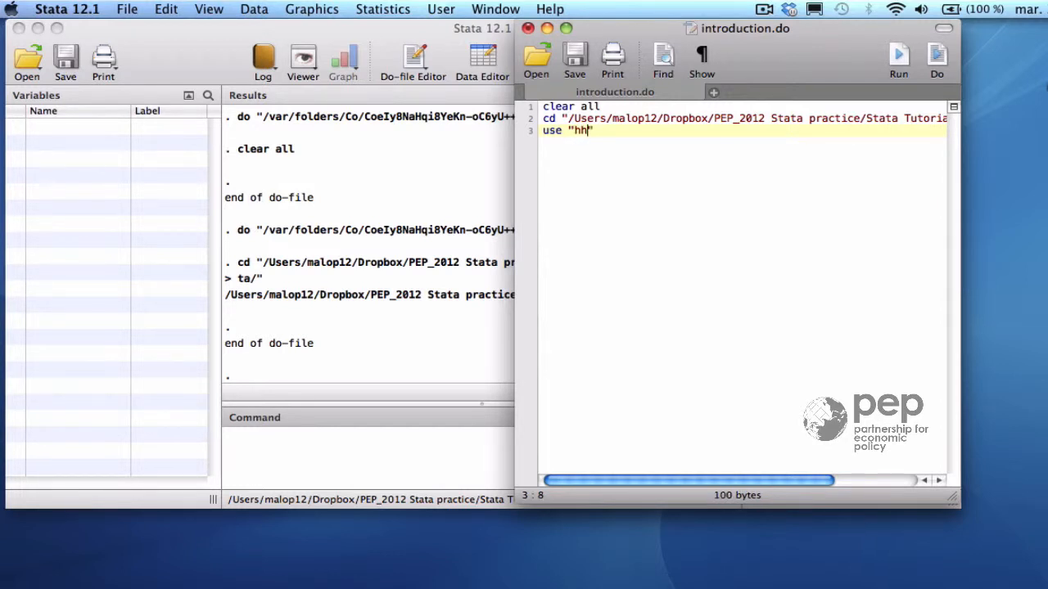
{"action": "type", "text": "_91"}
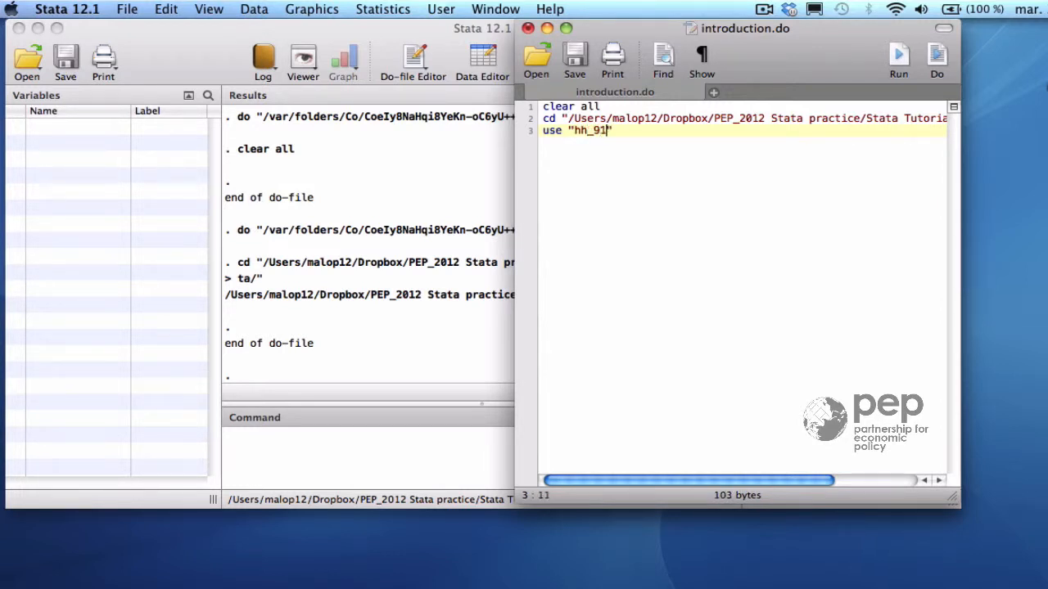
{"action": "type", "text": "_pract"}
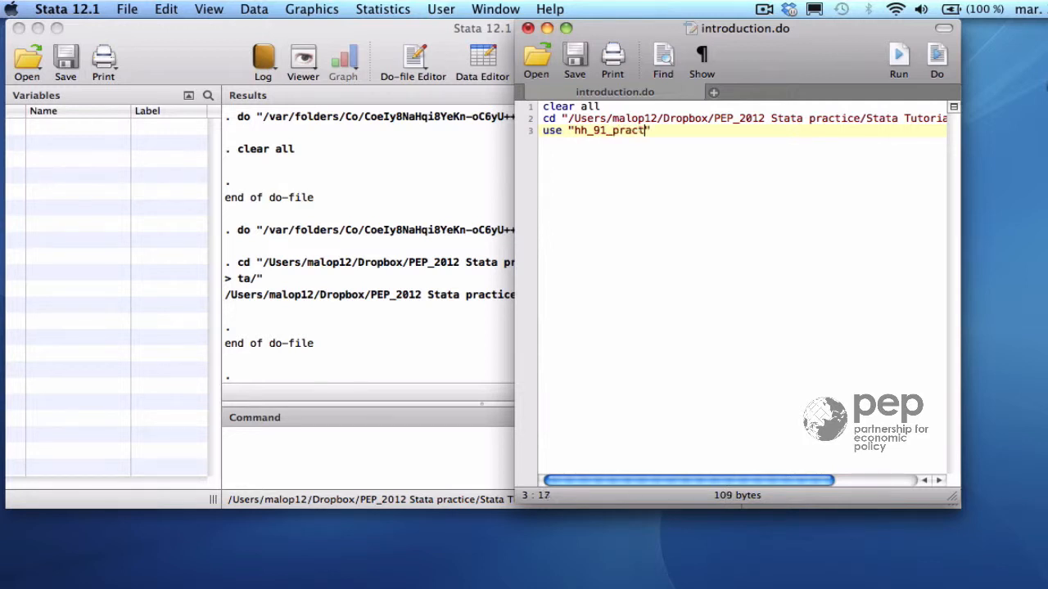
{"action": "type", "text": "ice"}
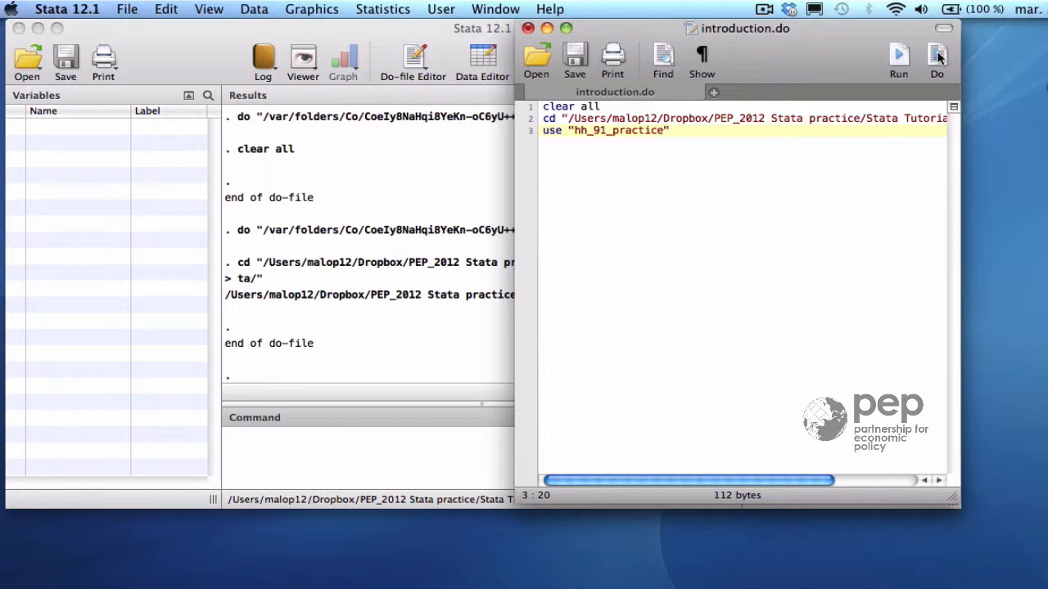
{"action": "left_click", "coordinate": [936, 60]}
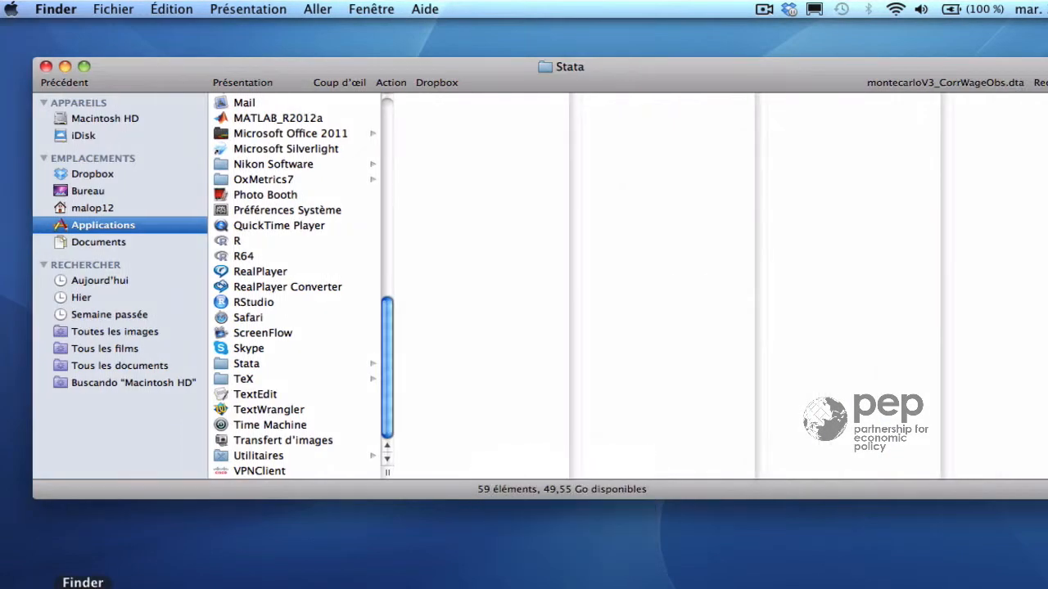
- Browse to Stata's ado/base/c folder and scroll down toward clear.ado
{"action": "left_click", "coordinate": [246, 363]}
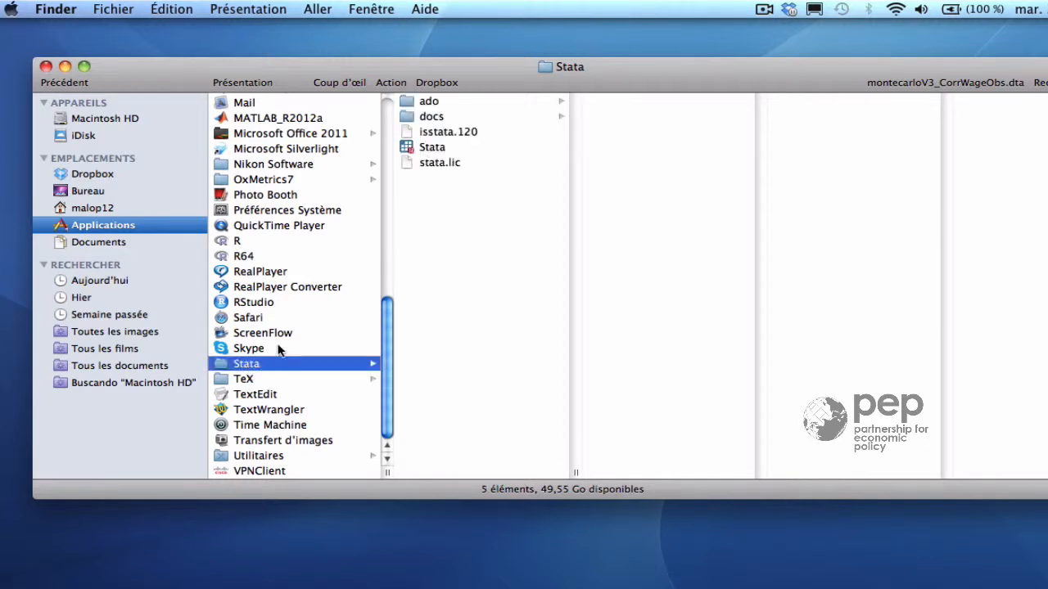
{"action": "left_click", "coordinate": [428, 100]}
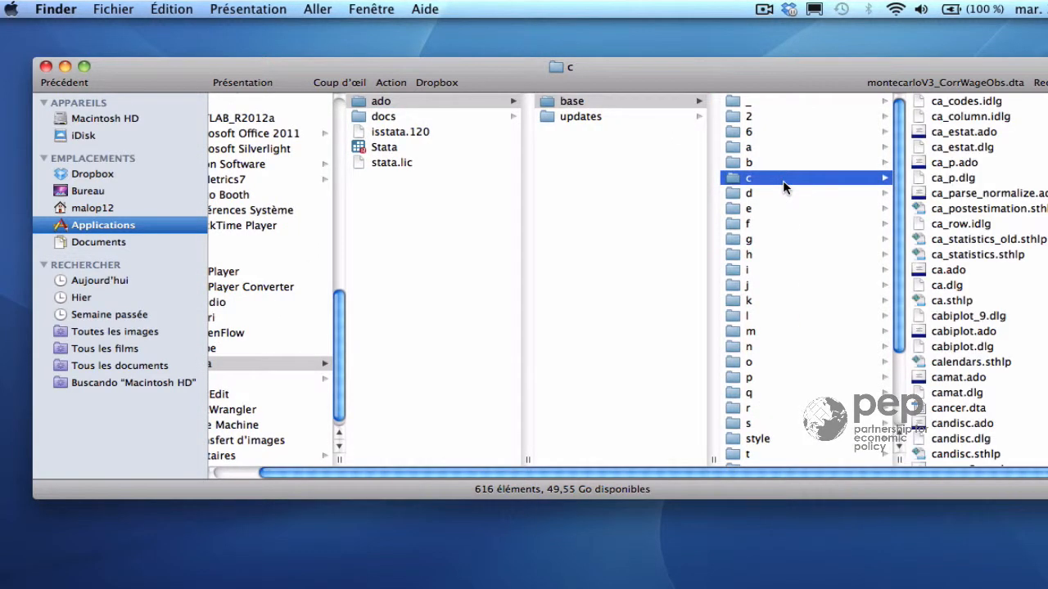
{"action": "scroll", "scroll_direction": "down", "scroll_amount": 3}
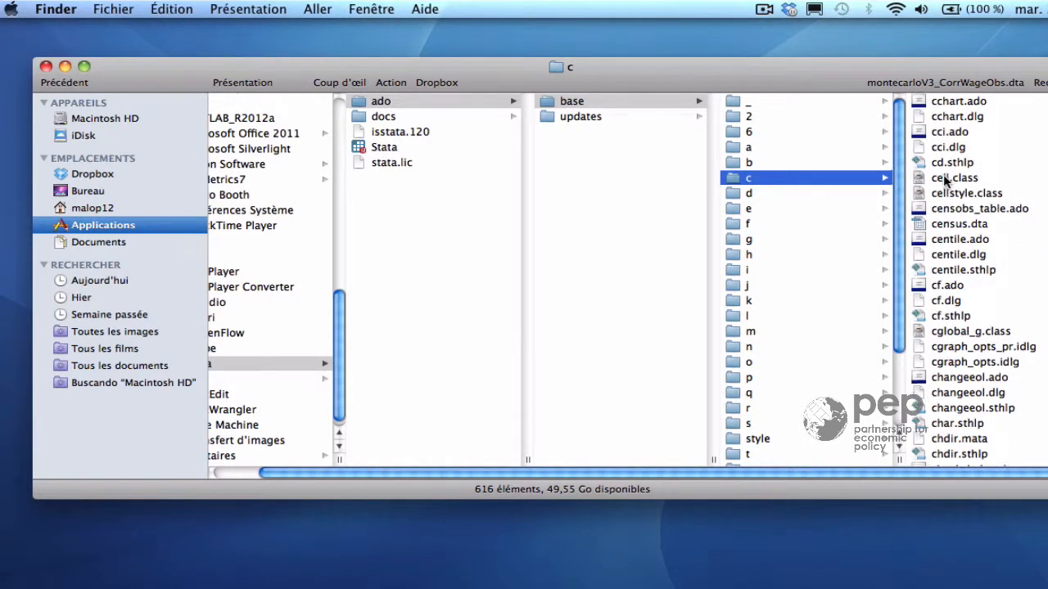
{"action": "scroll", "scroll_direction": "down", "scroll_amount": 3}
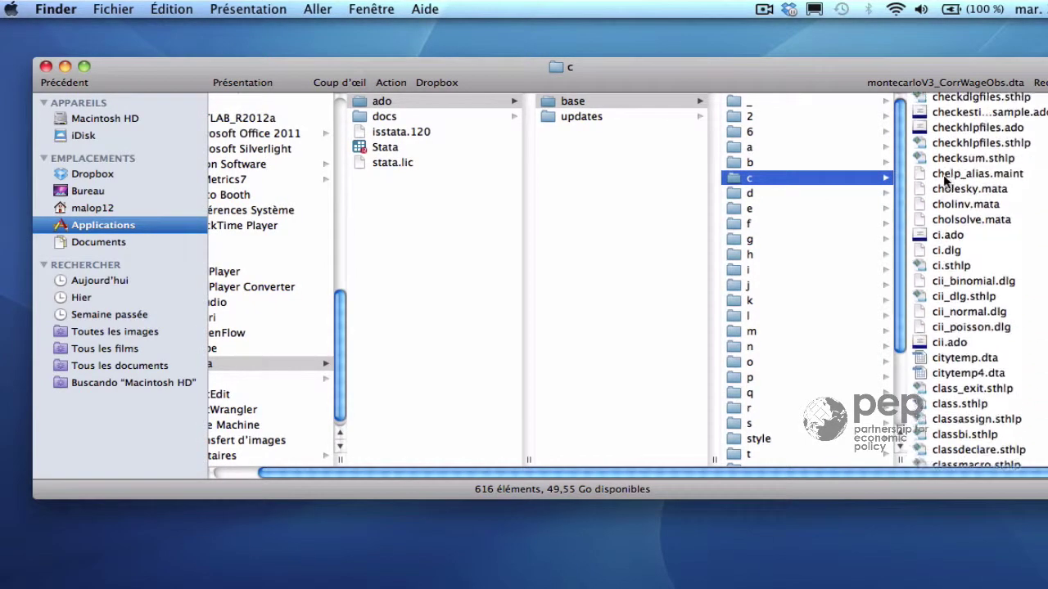
{"action": "scroll", "scroll_direction": "down", "scroll_amount": 3}
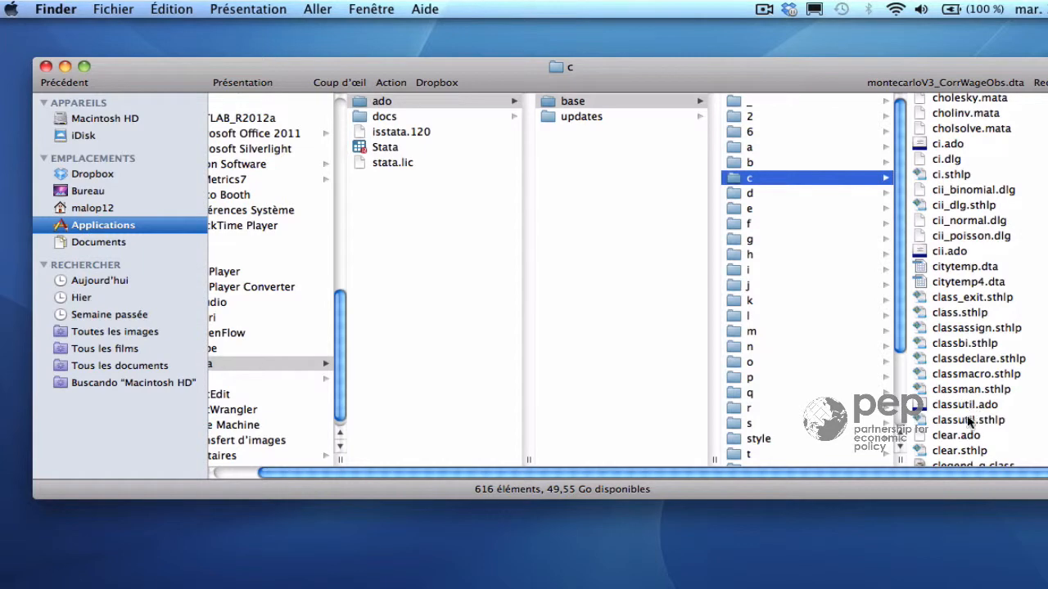
{"action": "mouse_move", "coordinate": [968, 434]}
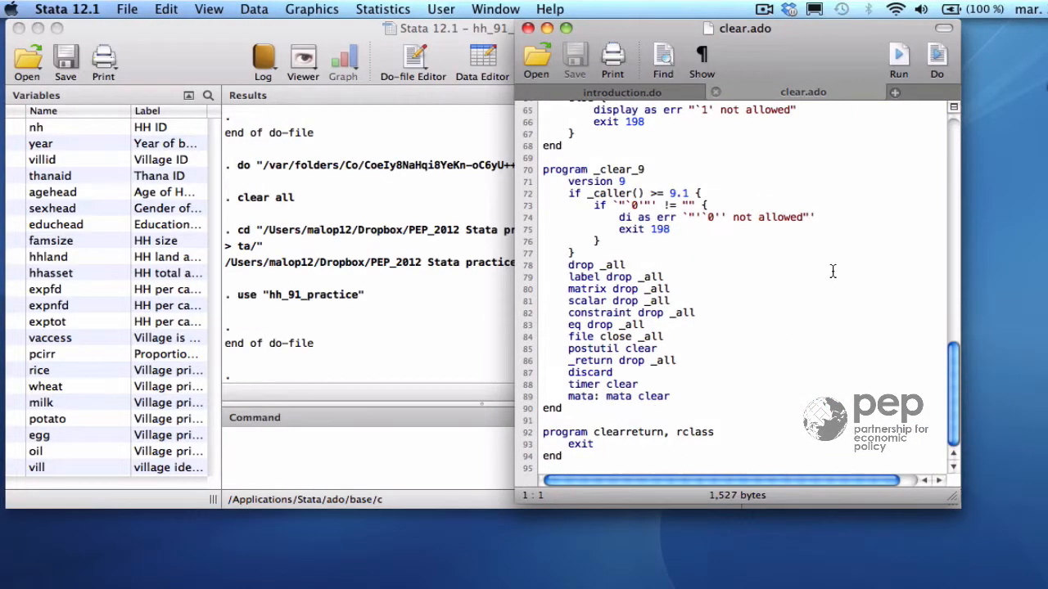
- Scroll clear.ado up to show the start of its source code
{"action": "scroll", "scroll_direction": "up", "scroll_amount": 3}
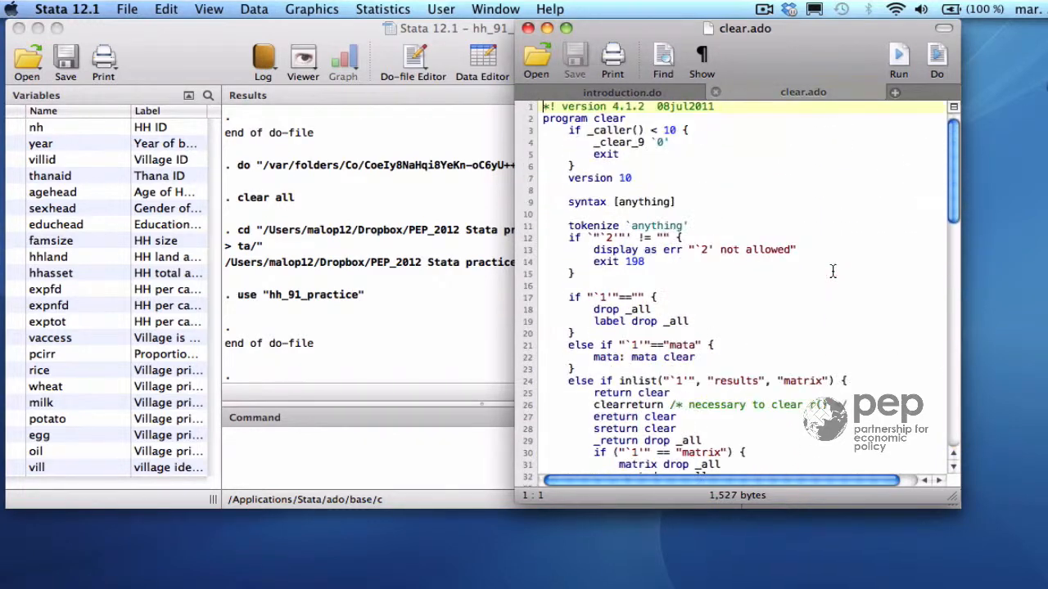